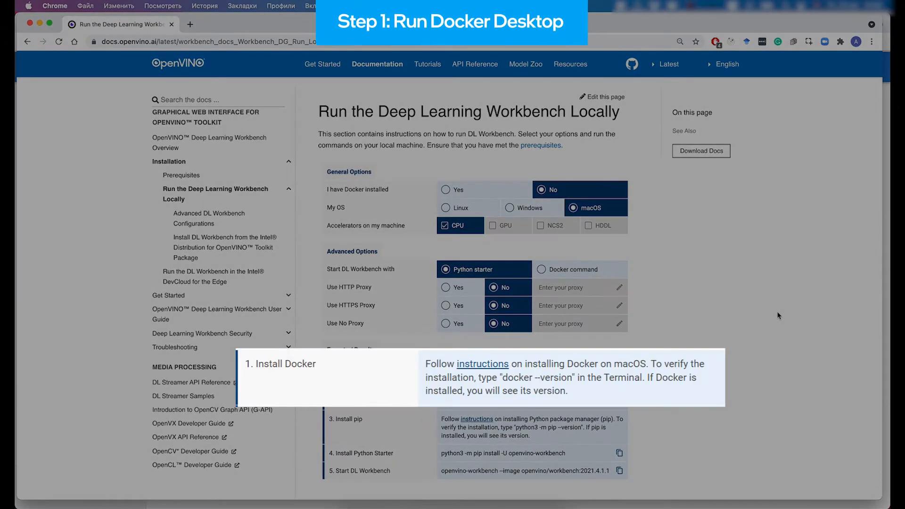
# Open Docker's install instructions and scroll to 'Install and run Docker Desktop on Mac'
pyautogui.click(482, 363)
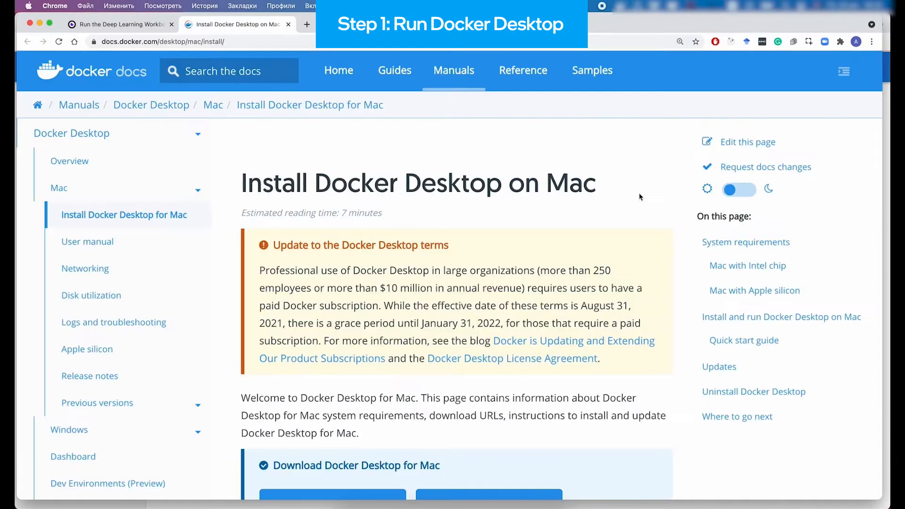
pyautogui.scroll(-3)
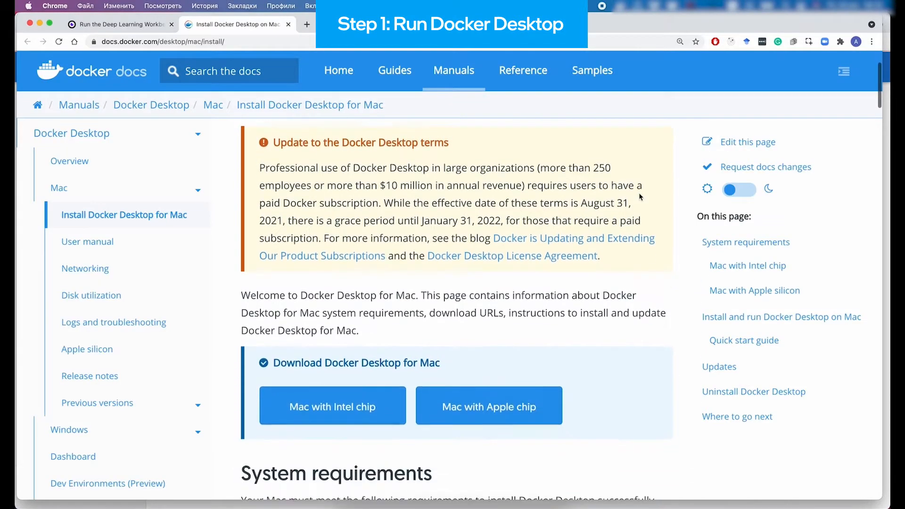
pyautogui.scroll(-3)
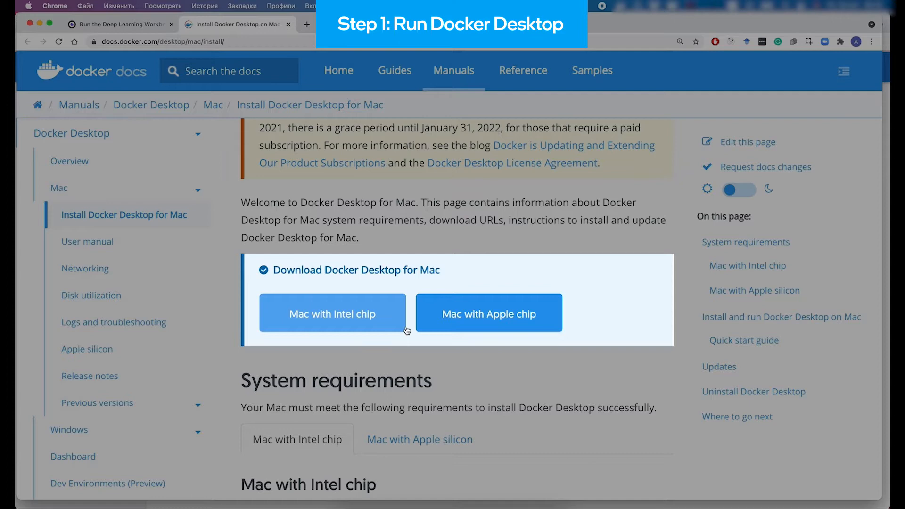
pyautogui.scroll(-3)
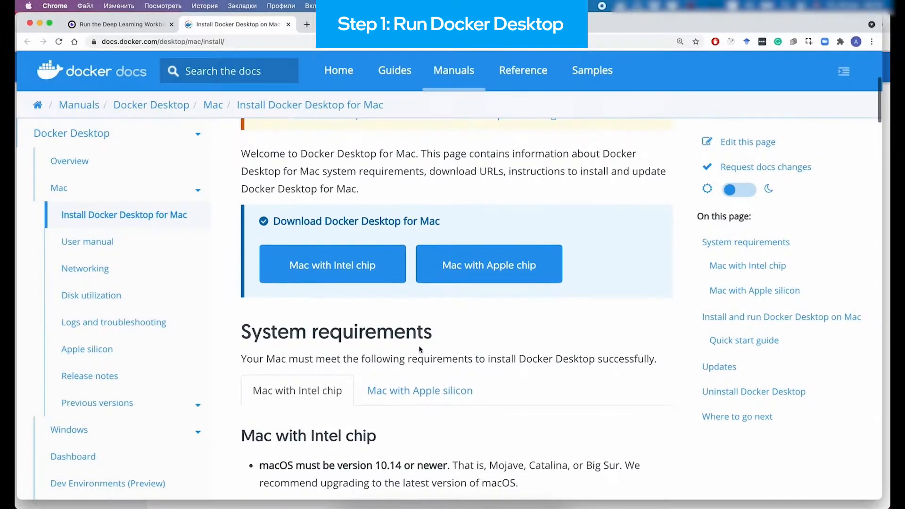
pyautogui.scroll(-3)
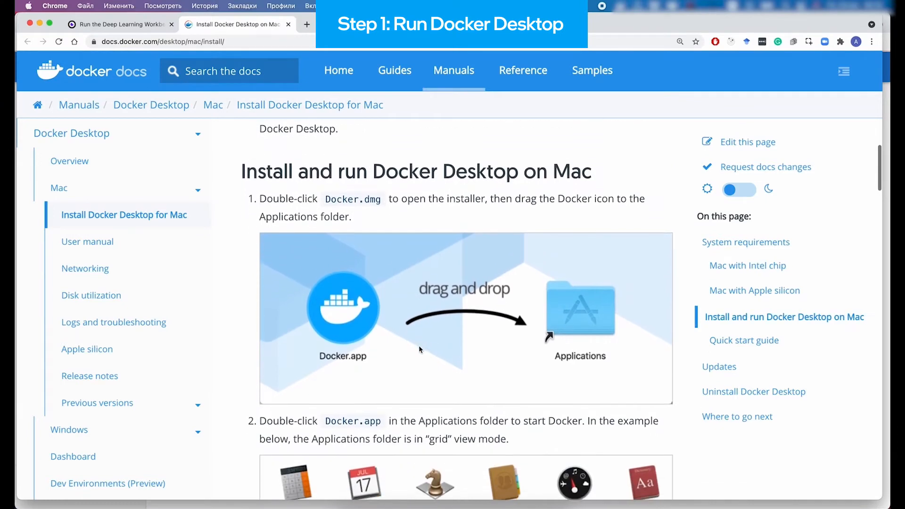
pyautogui.scroll(-3)
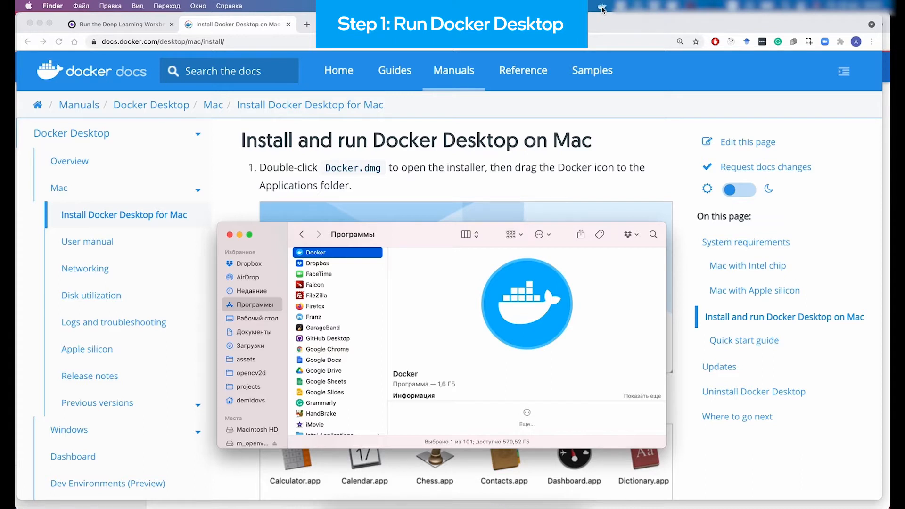
# Launch Docker Desktop from the Applications folder so Docker Engine starts
pyautogui.doubleClick(315, 253)
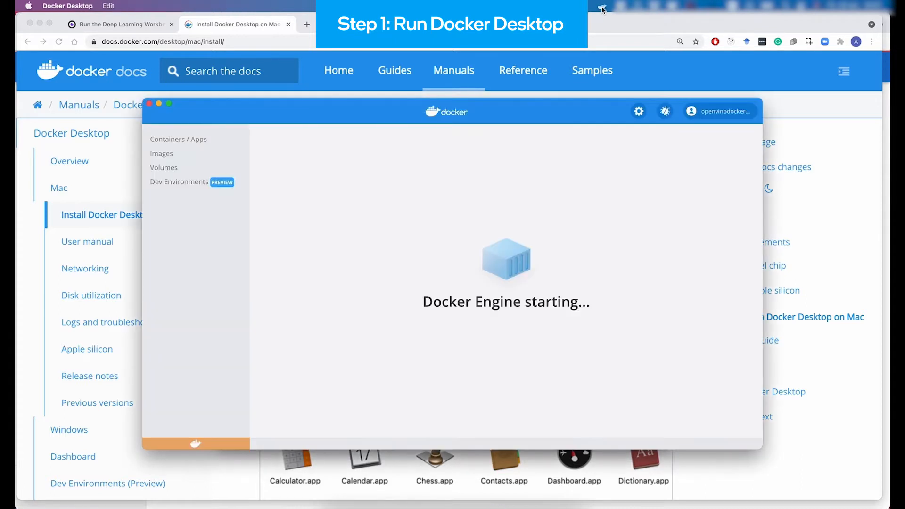
pyautogui.moveTo(567, 255)
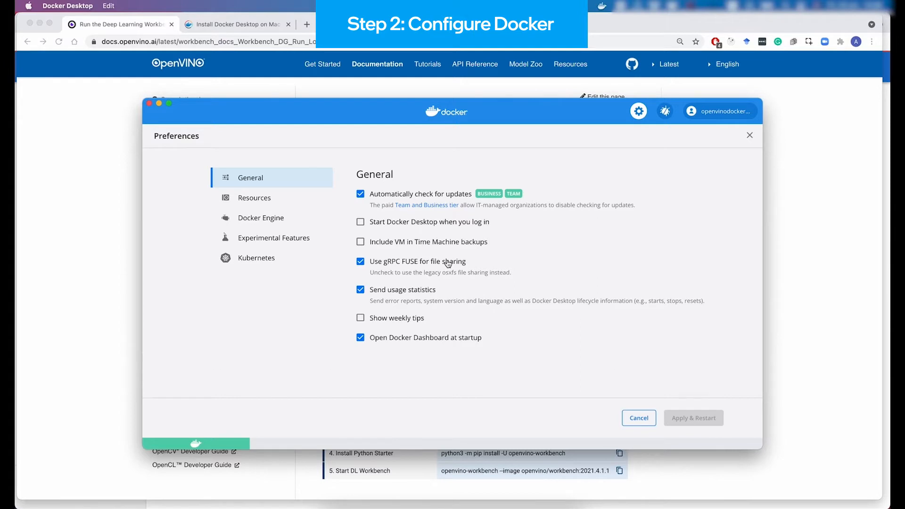
pyautogui.moveTo(254, 197)
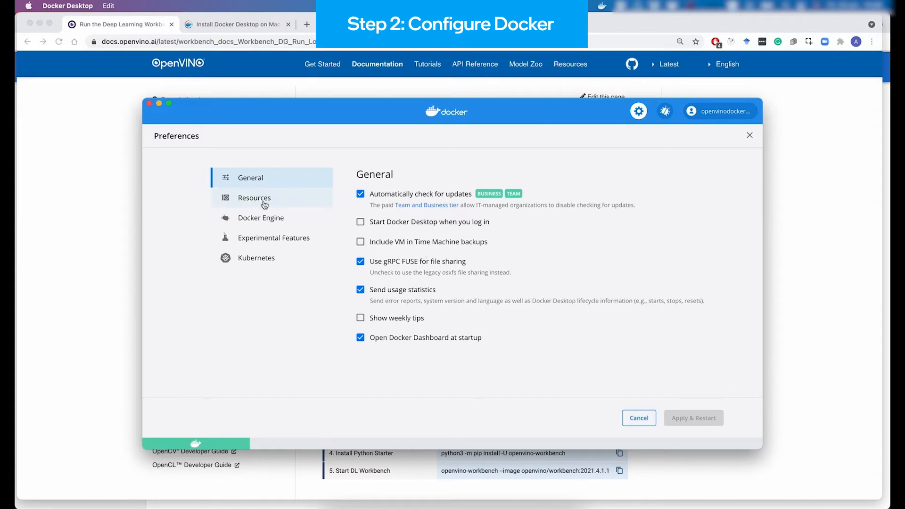
# Set Docker's memory resource to 8.00 GB and apply it with Apply & Restart
pyautogui.click(254, 197)
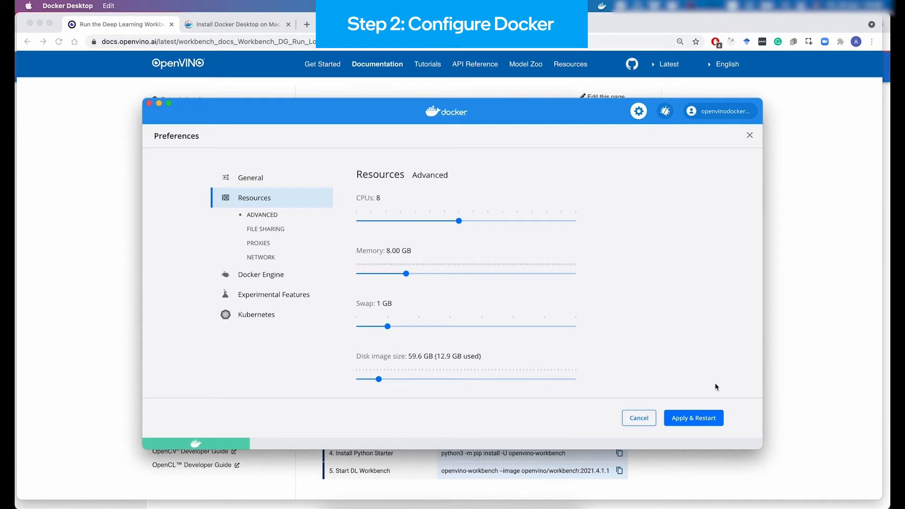
pyautogui.click(693, 419)
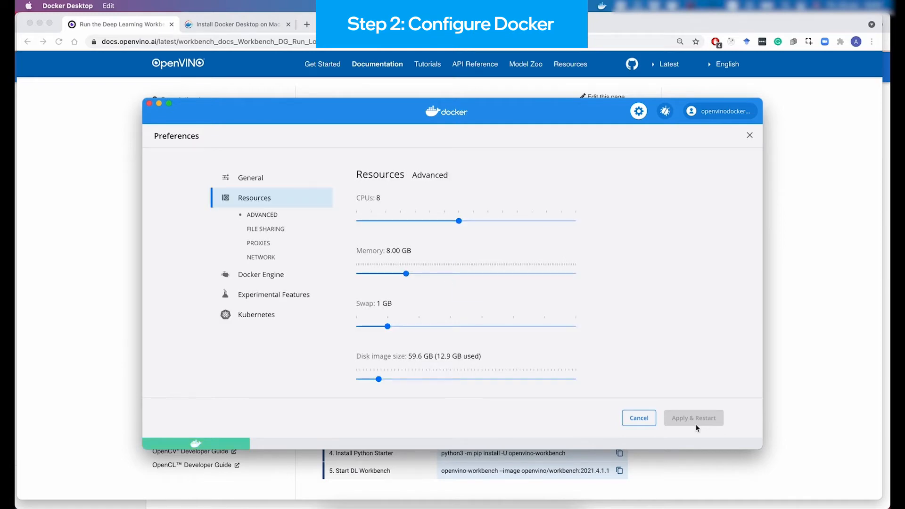
pyautogui.moveTo(662, 350)
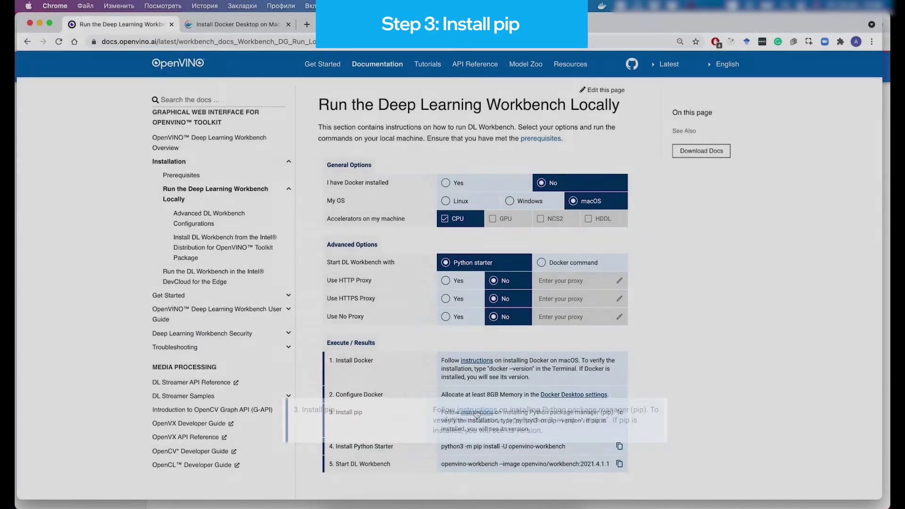
# Run 'python3 -m ensurepip --upgrade' and confirm pip 19.2.3 is up to date
pyautogui.click(236, 24)
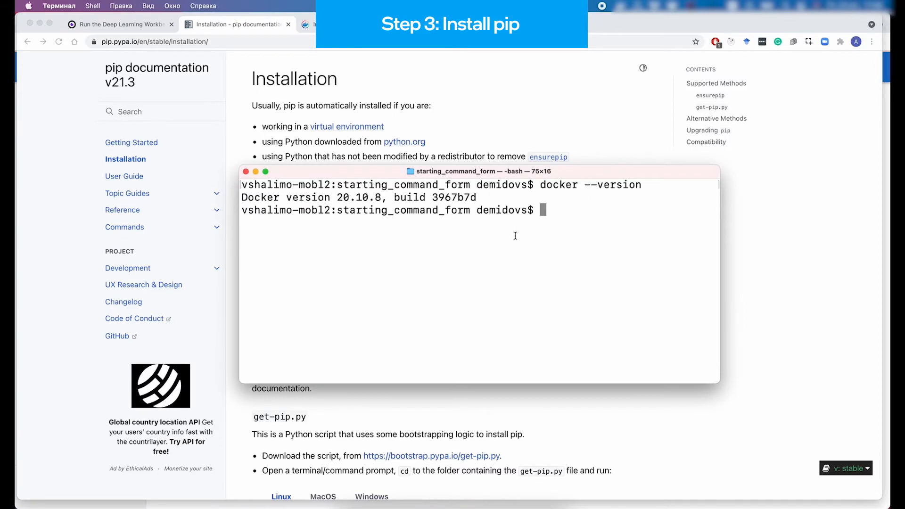
pyautogui.write('python3 -m ensurepip --upgrade')
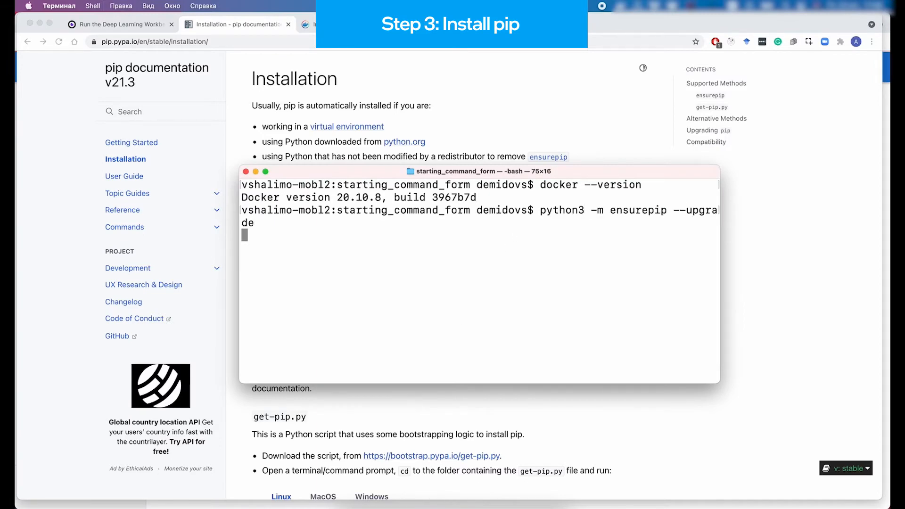
pyautogui.click(119, 24)
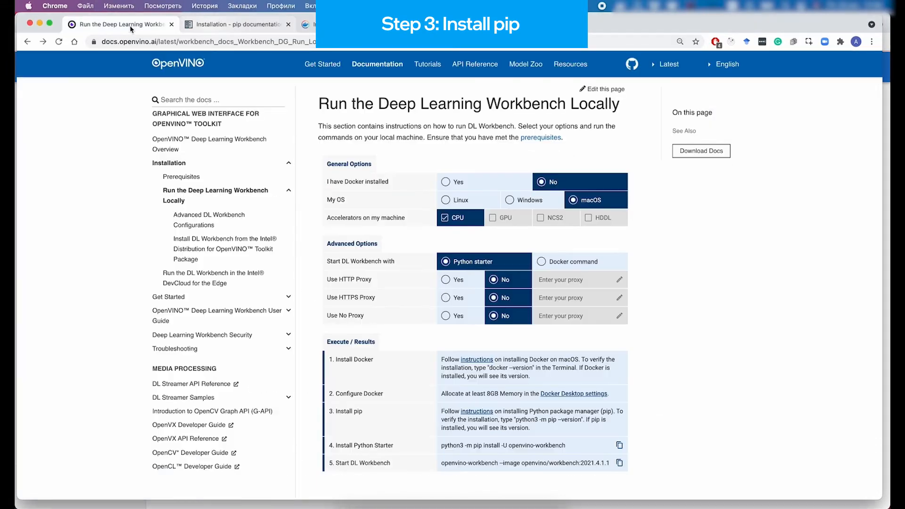
pyautogui.doubleClick(546, 419)
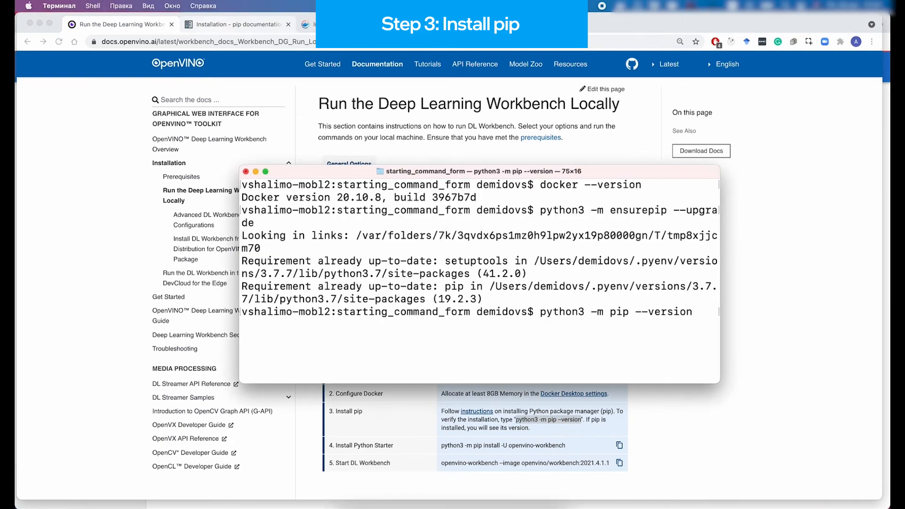
pyautogui.press('Return')
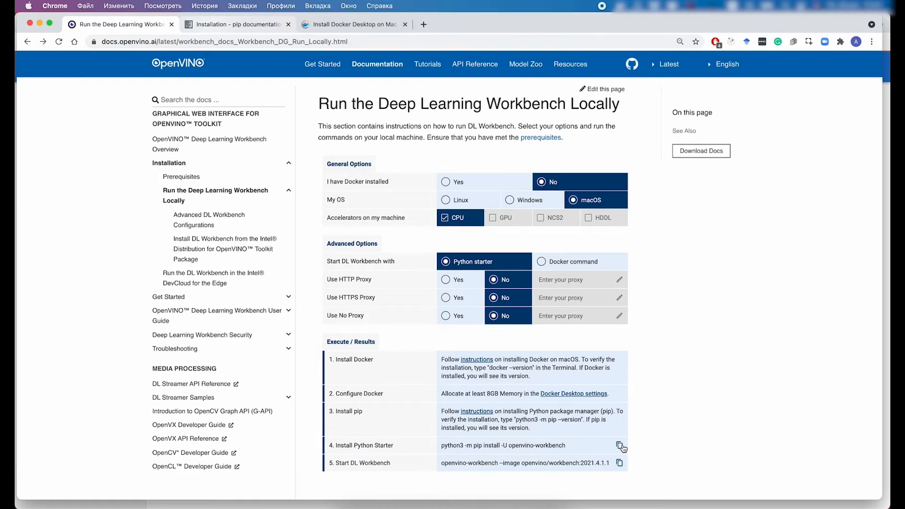
# Install openvino-workbench 2021.4.1.1 with 'python3 -m pip install -U openvino-workbench'
pyautogui.click(622, 447)
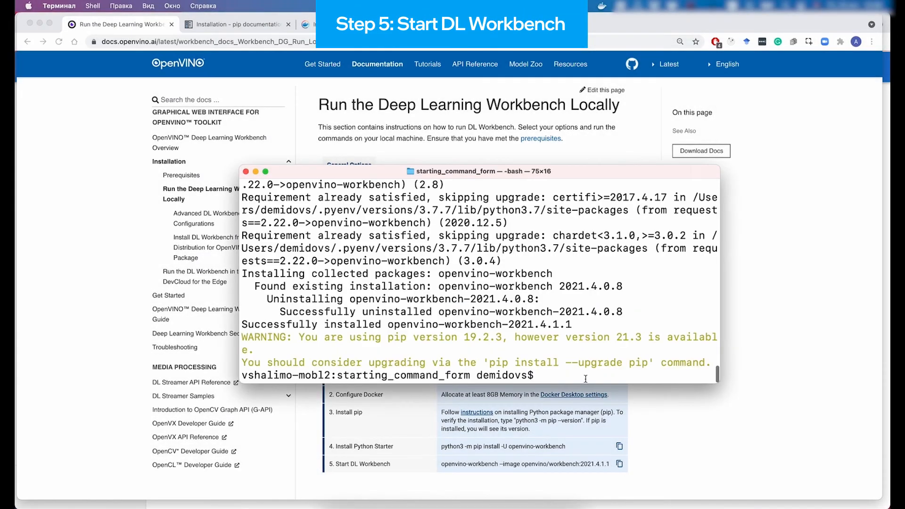
pyautogui.write('openvino-workbench --image openvino/workbench:2021.4.1.1')
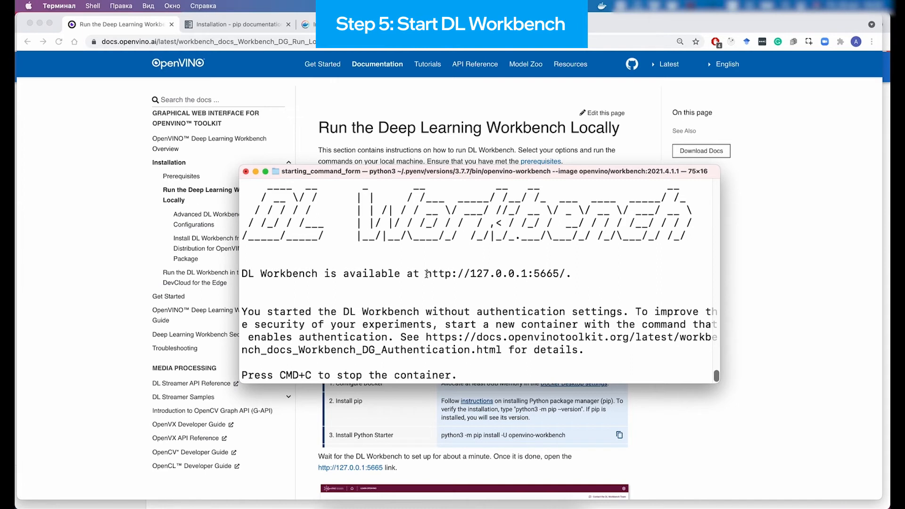
pyautogui.doubleClick(493, 273)
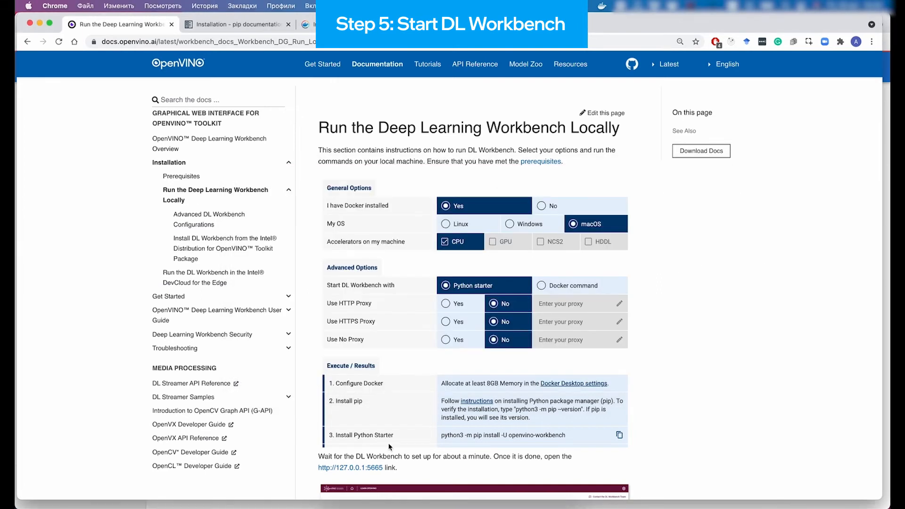
pyautogui.click(350, 468)
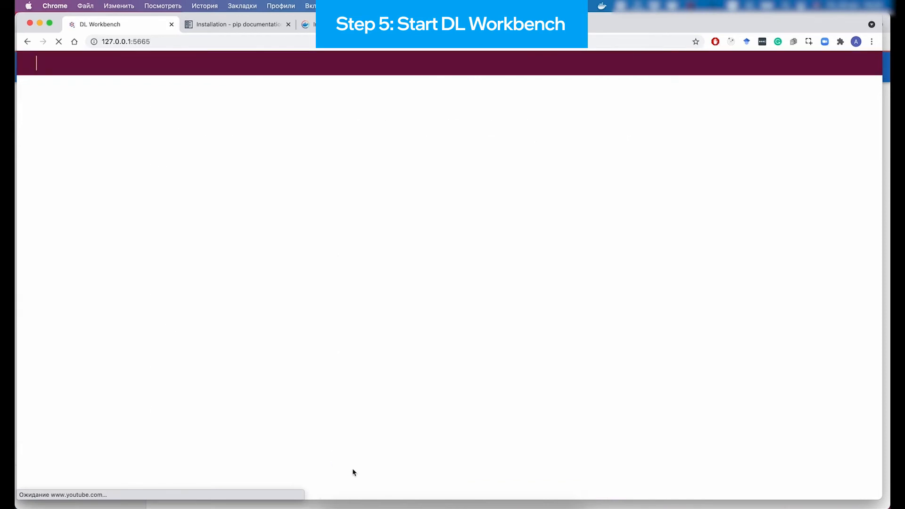